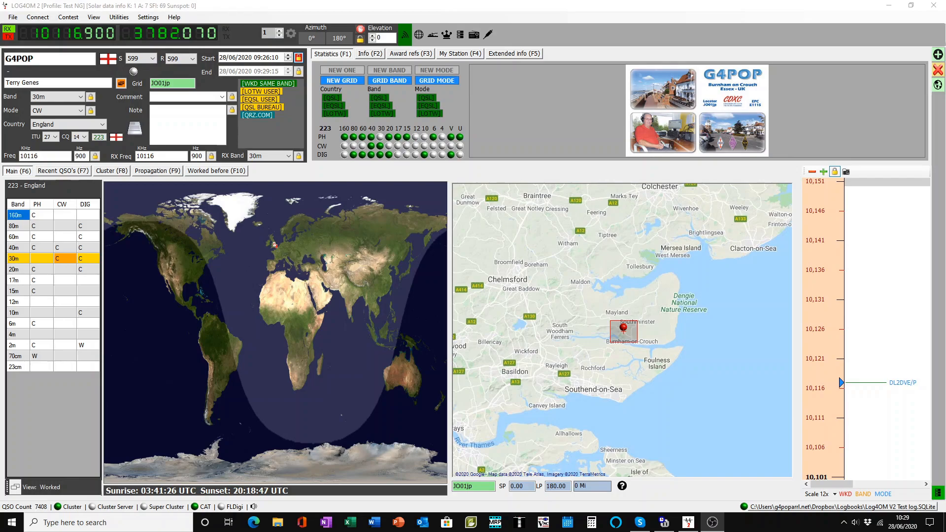
{"action": "mouse_move", "coordinate": [548, 294]}
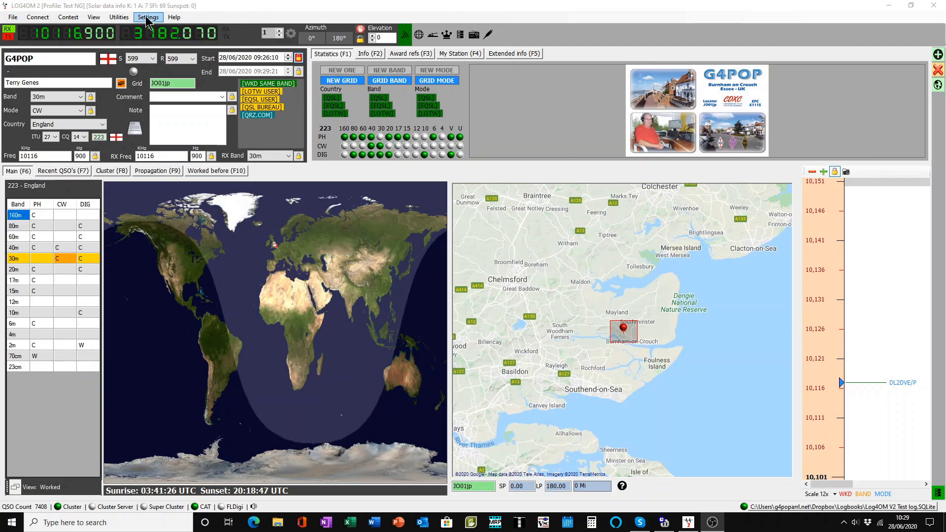
Bring up Program configuration from the Settings menu, with the 'Test NG' profile active
{"action": "left_click", "coordinate": [148, 16]}
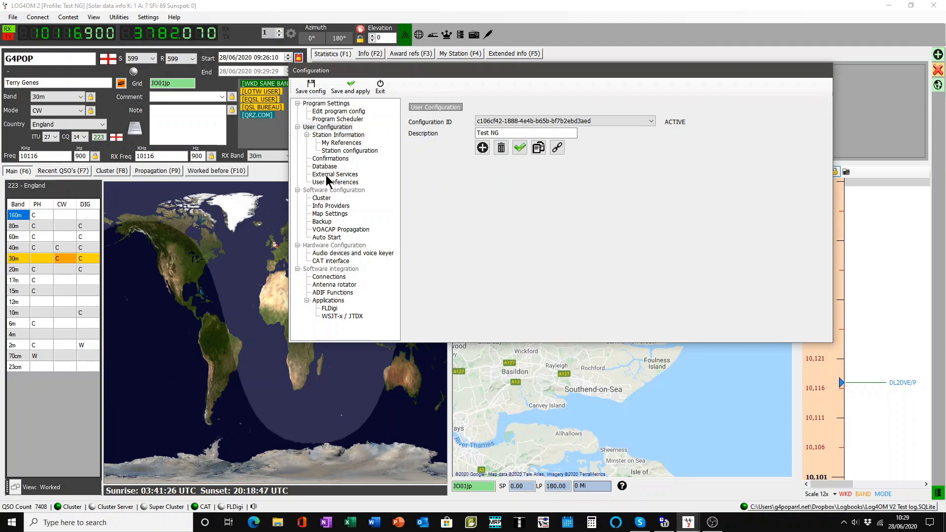
Display the eQSL account under External Services, with user, password and QTH nickname
{"action": "left_click", "coordinate": [335, 175]}
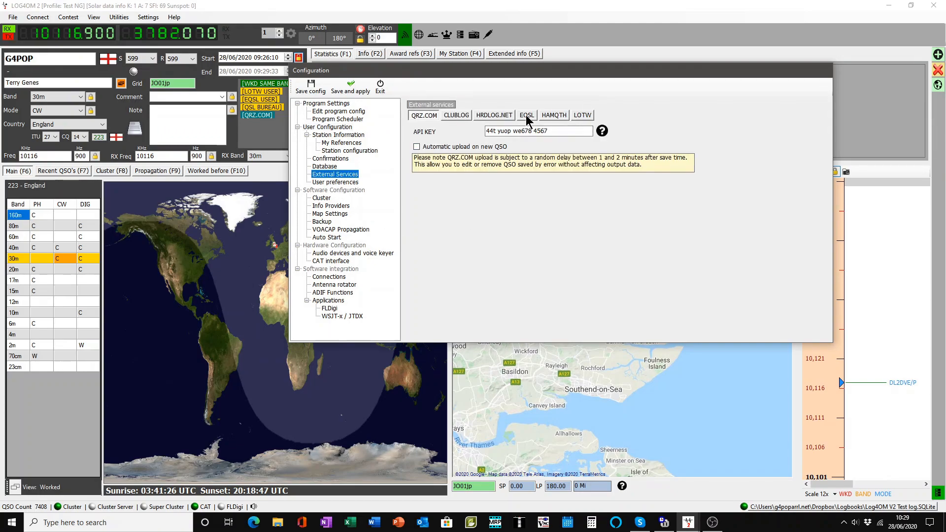
{"action": "left_click", "coordinate": [526, 115]}
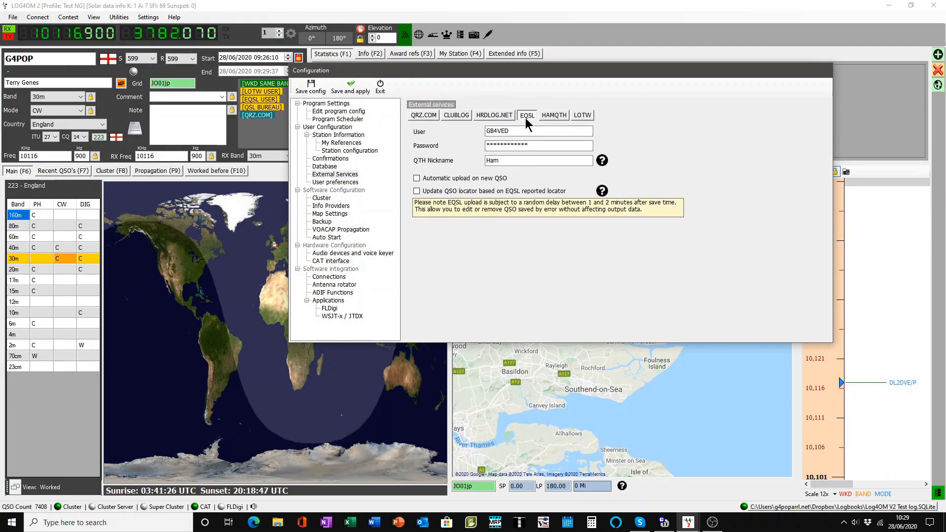
{"action": "mouse_move", "coordinate": [449, 130]}
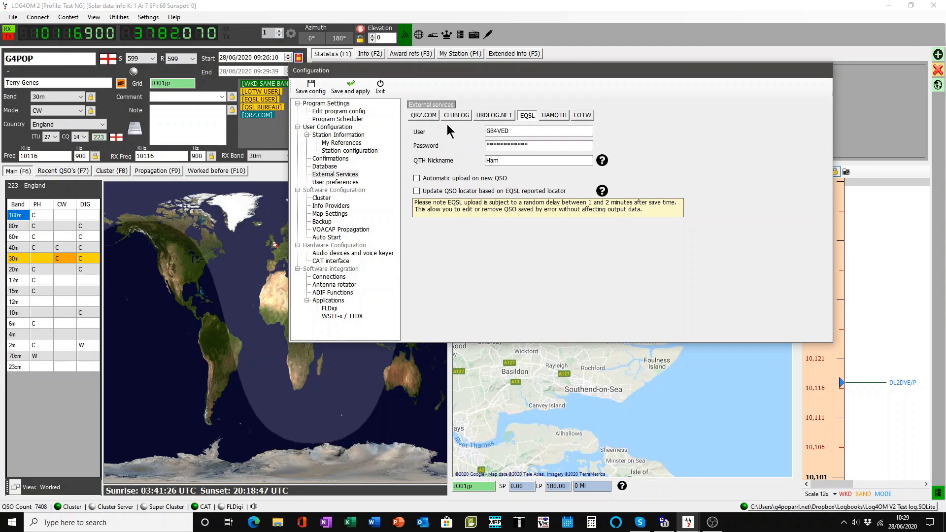
{"action": "left_click", "coordinate": [537, 131]}
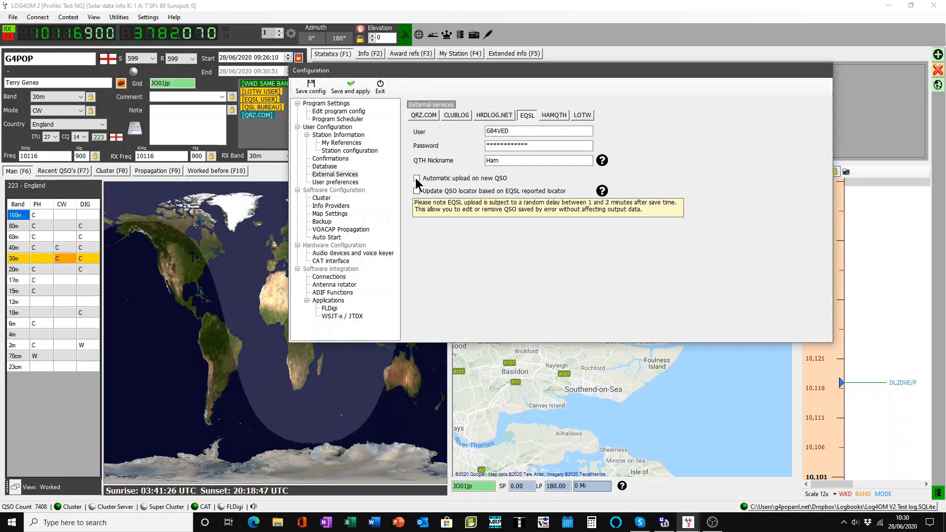
Leave automatic eQSL upload on new QSO off and display the LoTW account settings
{"action": "left_click", "coordinate": [416, 177]}
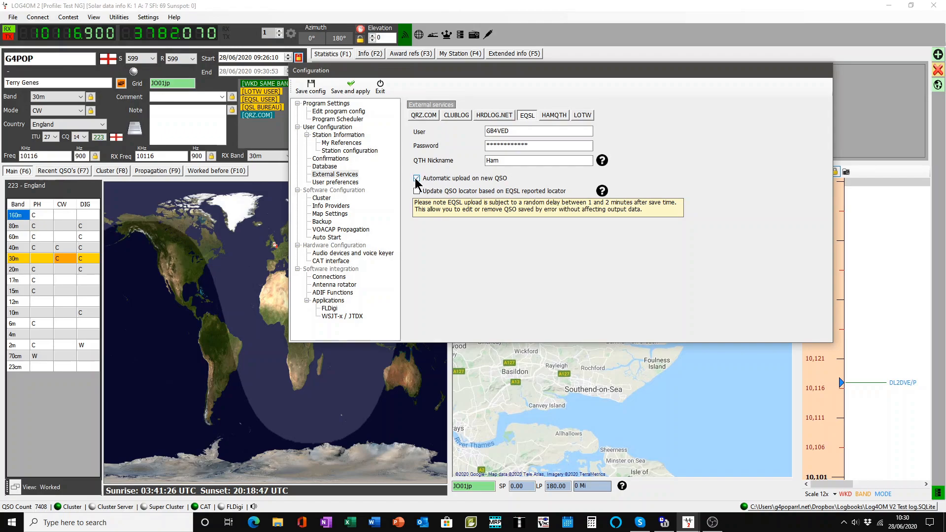
{"action": "left_click", "coordinate": [416, 178]}
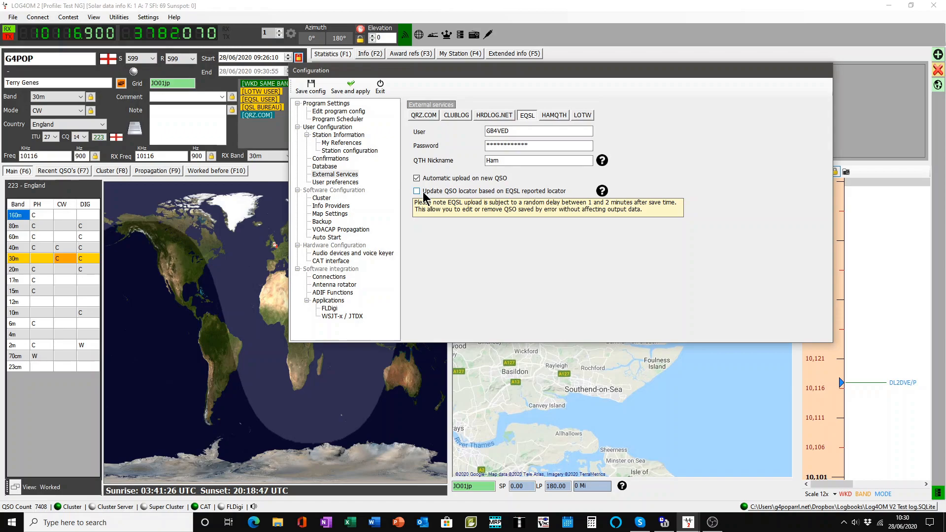
{"action": "left_click", "coordinate": [416, 178]}
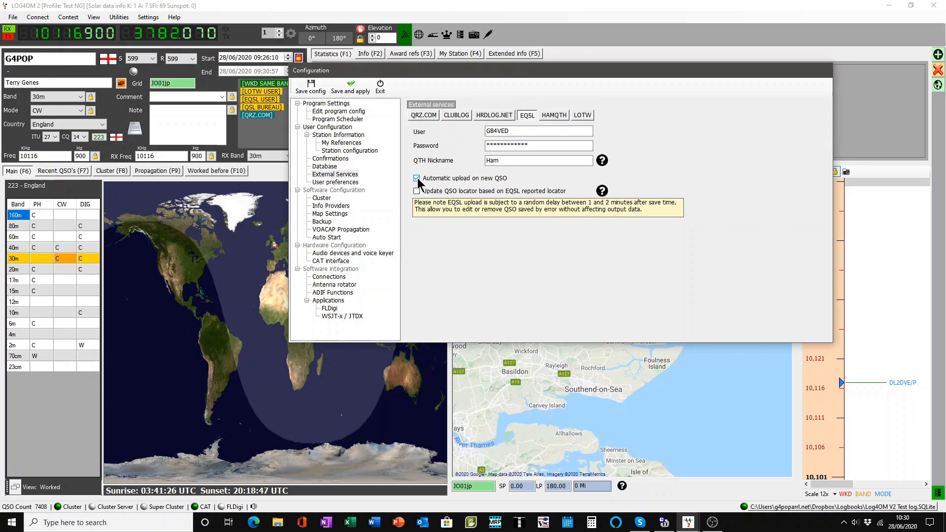
{"action": "left_click", "coordinate": [416, 177]}
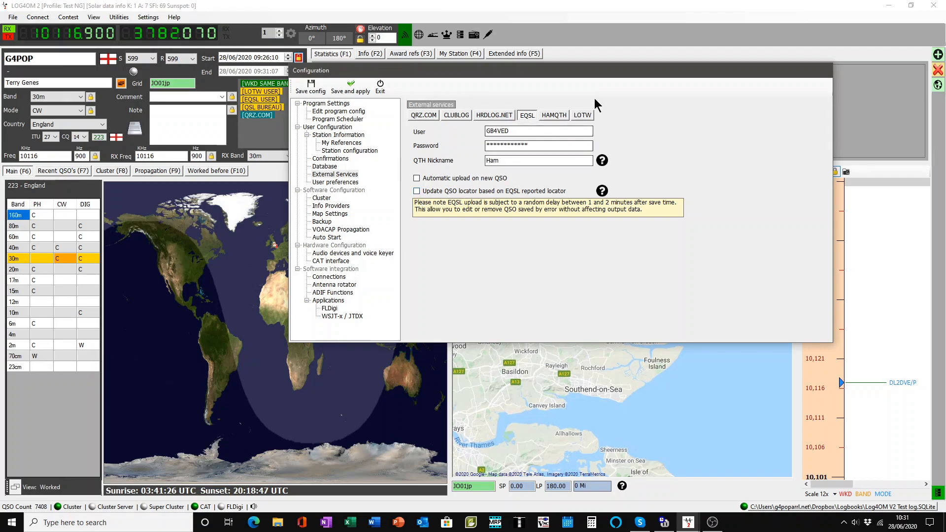
{"action": "left_click", "coordinate": [582, 115]}
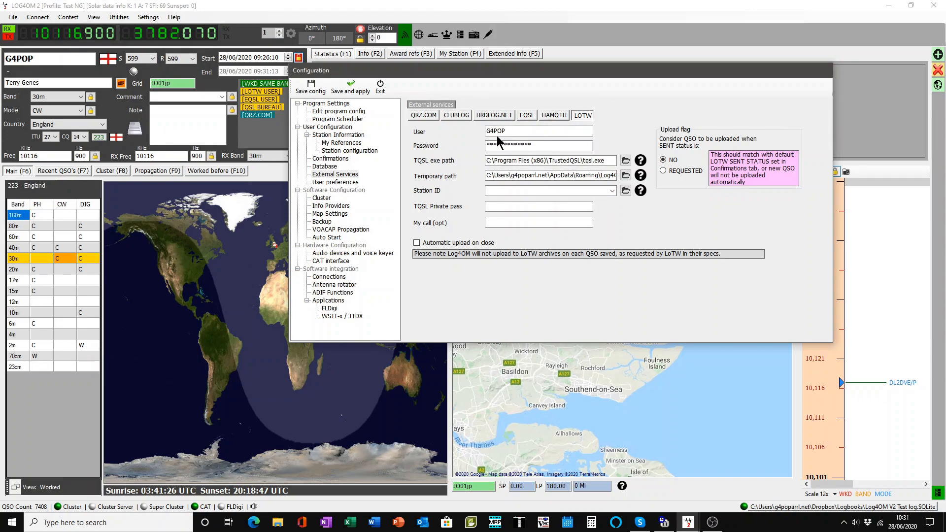
{"action": "left_click", "coordinate": [538, 146]}
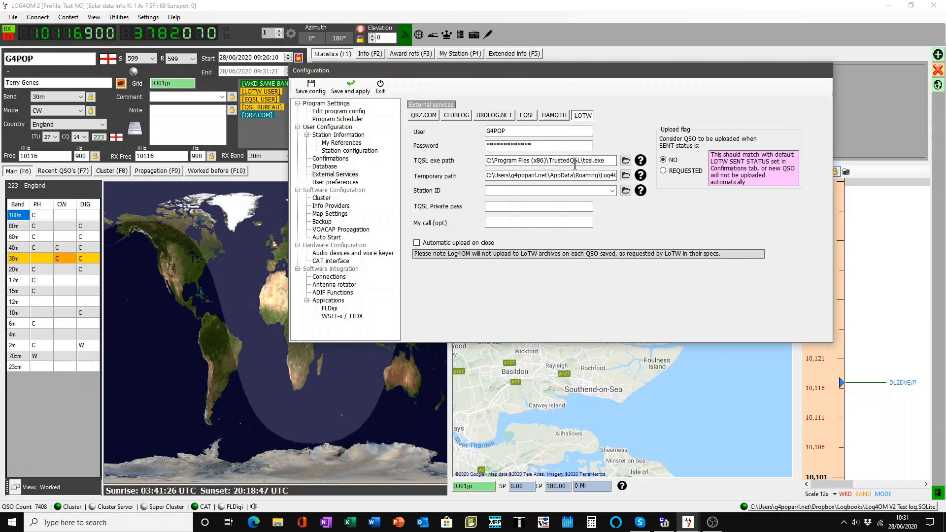
{"action": "left_click", "coordinate": [603, 161]}
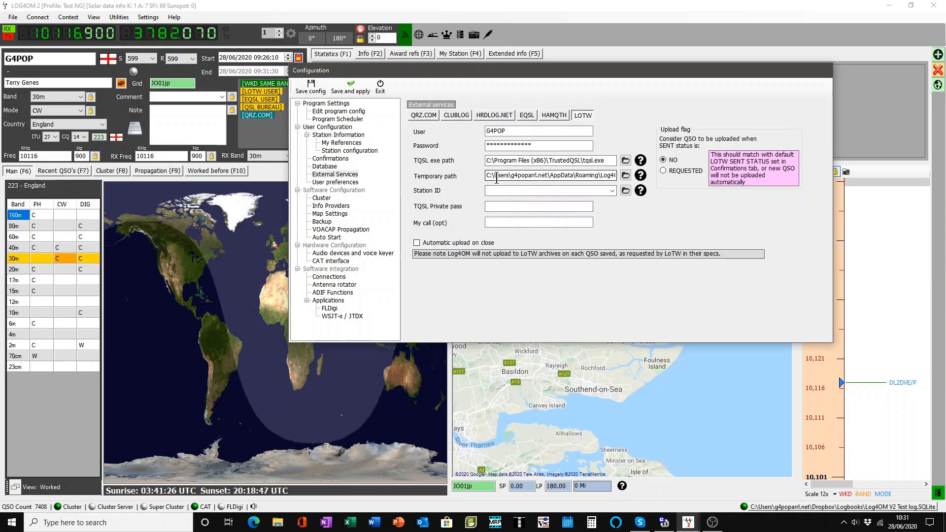
{"action": "left_click", "coordinate": [543, 175]}
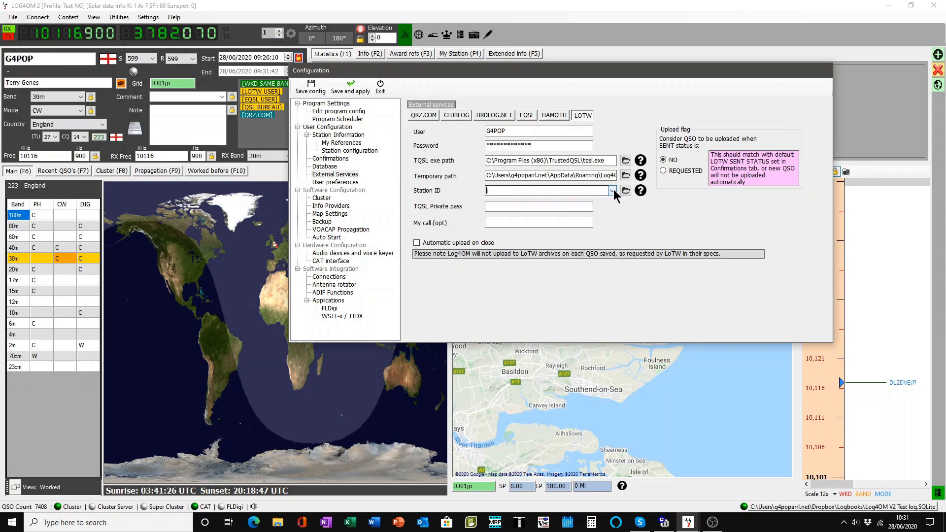
Choose Home from the LoTW Station ID dropdown
{"action": "left_click", "coordinate": [612, 190]}
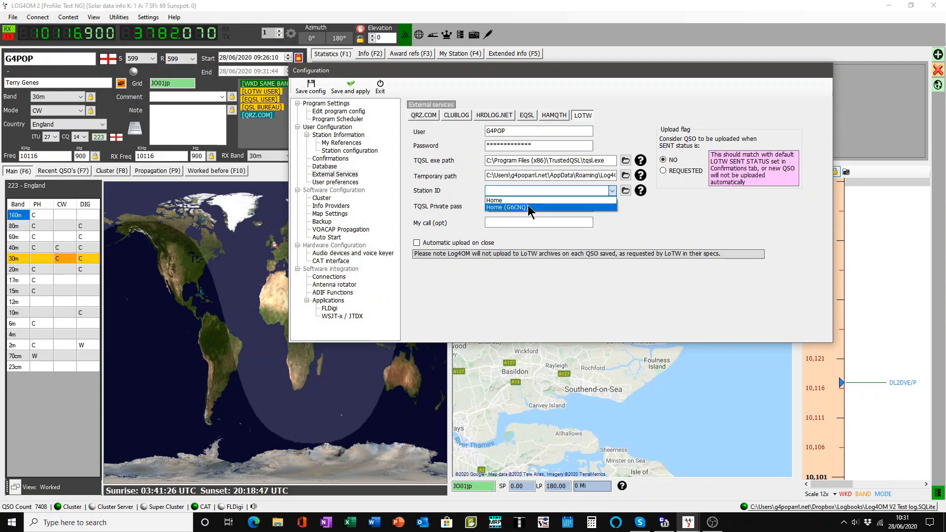
{"action": "mouse_move", "coordinate": [530, 200]}
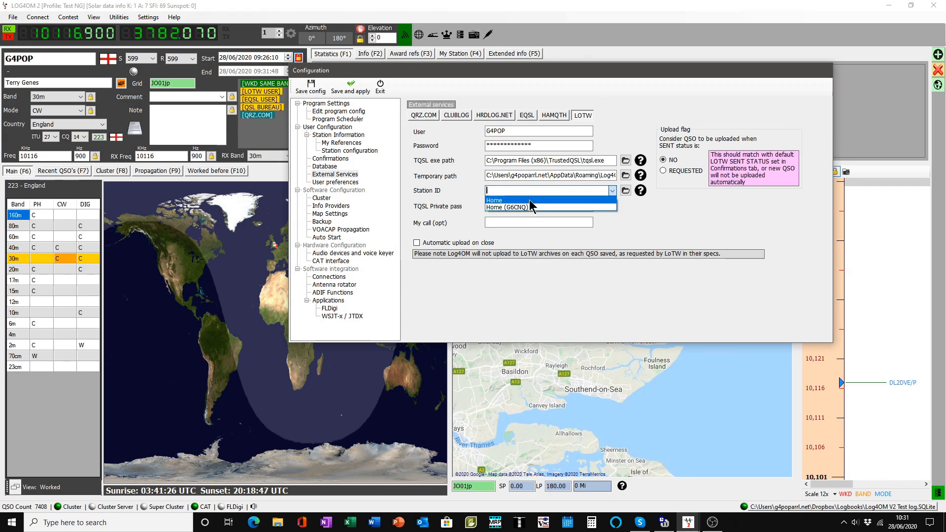
{"action": "left_click", "coordinate": [494, 200]}
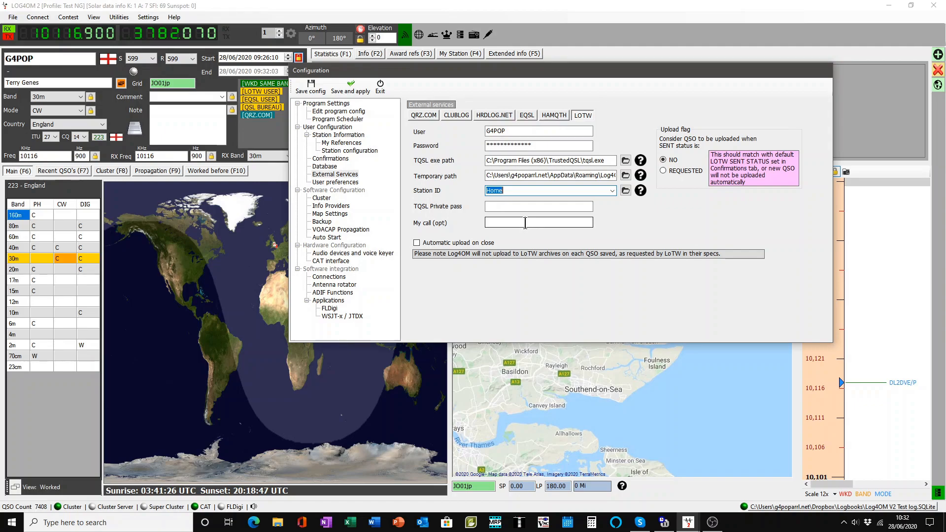
{"action": "mouse_move", "coordinate": [524, 227]}
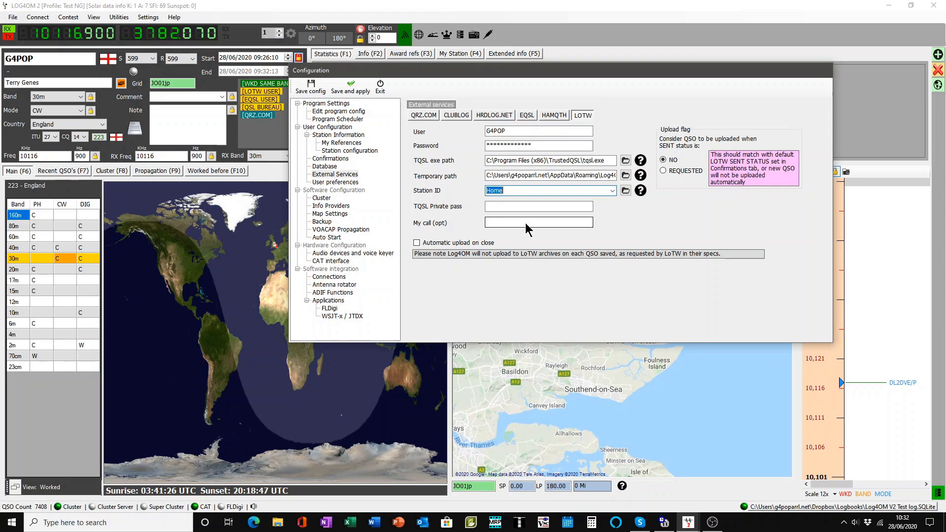
Save and apply the configuration, exit it, and bring up the QSL Manager
{"action": "left_click", "coordinate": [538, 223]}
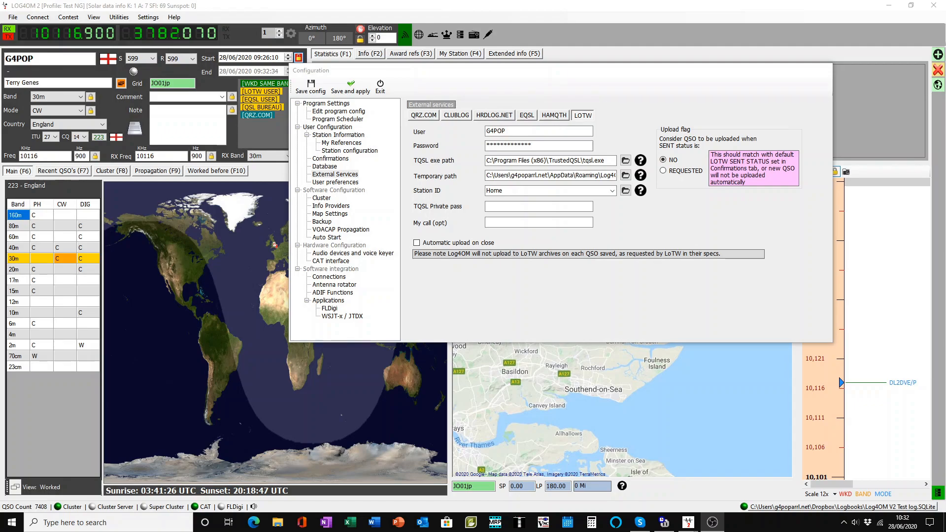
{"action": "mouse_move", "coordinate": [775, 291]}
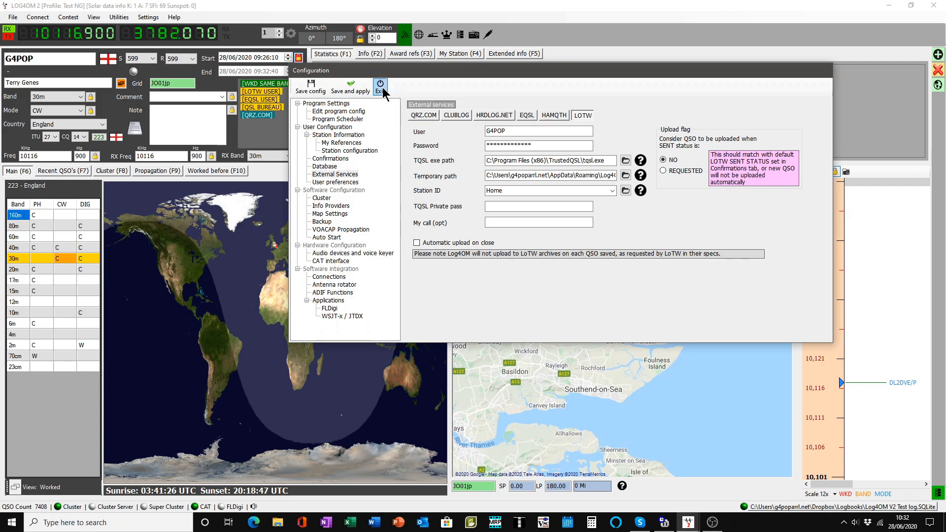
{"action": "mouse_move", "coordinate": [452, 140]}
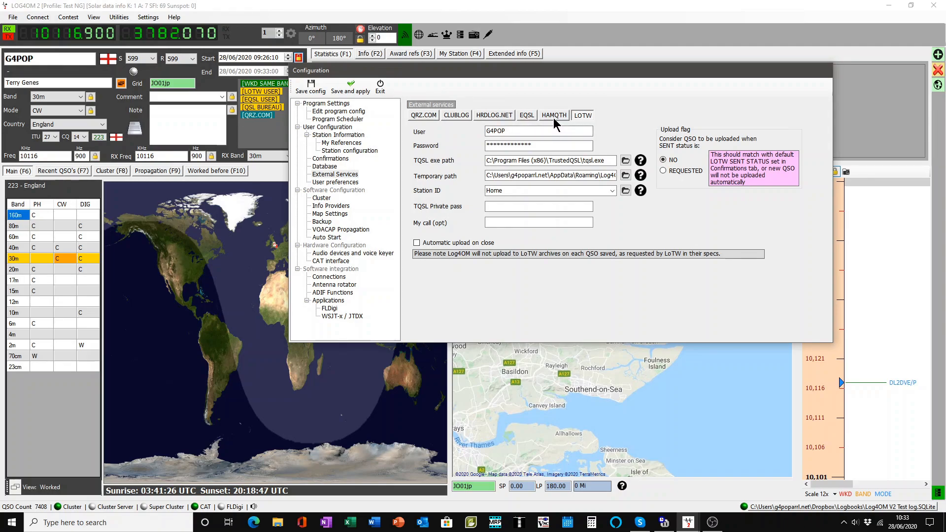
{"action": "mouse_move", "coordinate": [350, 88]}
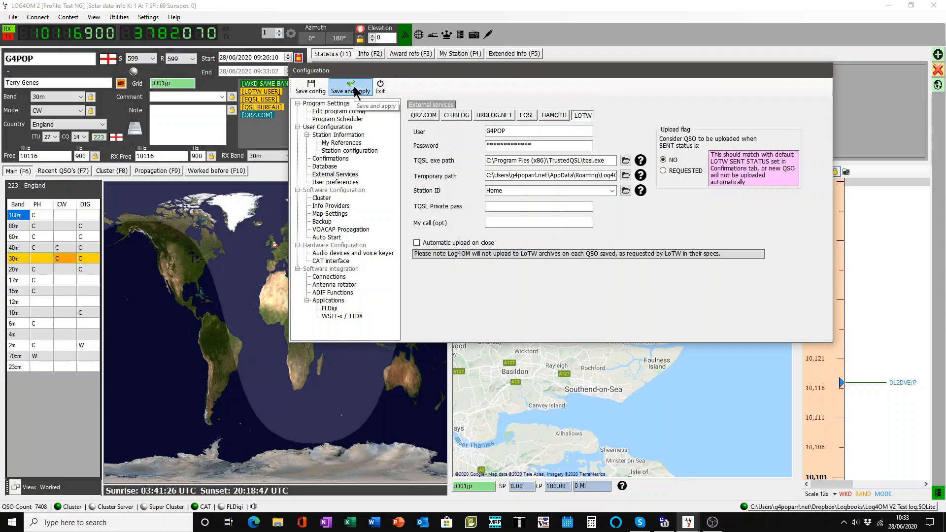
{"action": "mouse_move", "coordinate": [380, 84]}
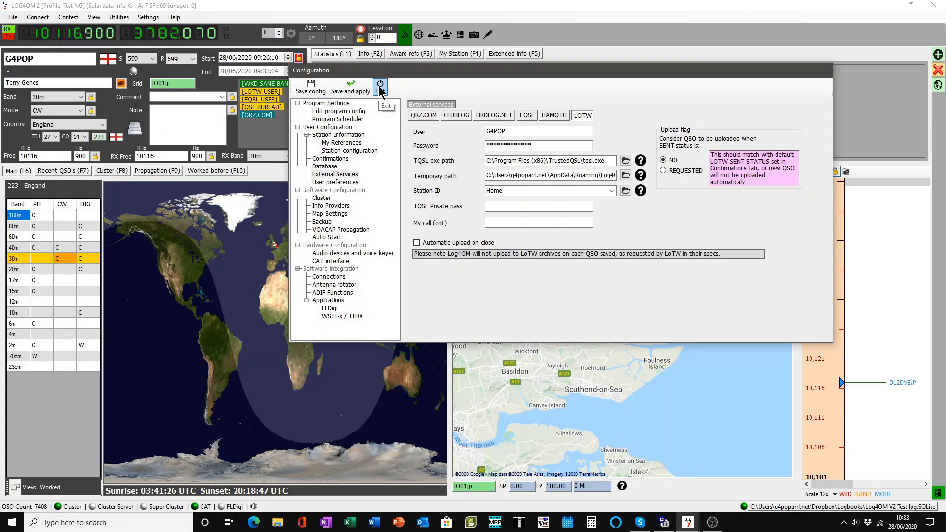
{"action": "left_click", "coordinate": [379, 84]}
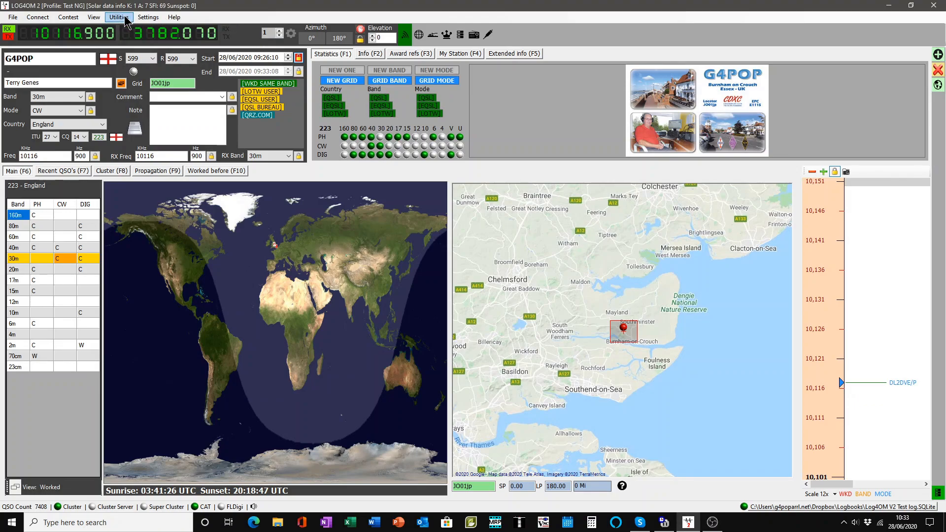
{"action": "left_click", "coordinate": [119, 16]}
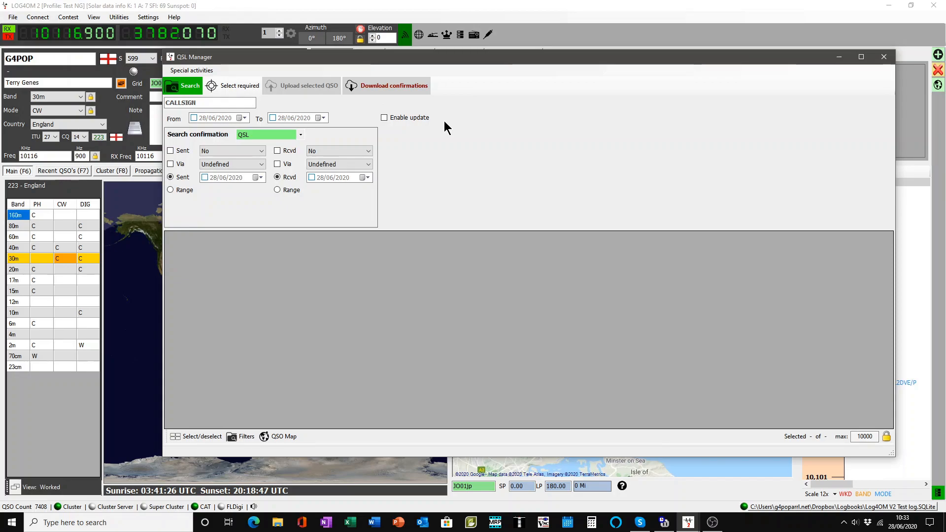
{"action": "mouse_move", "coordinate": [441, 173]}
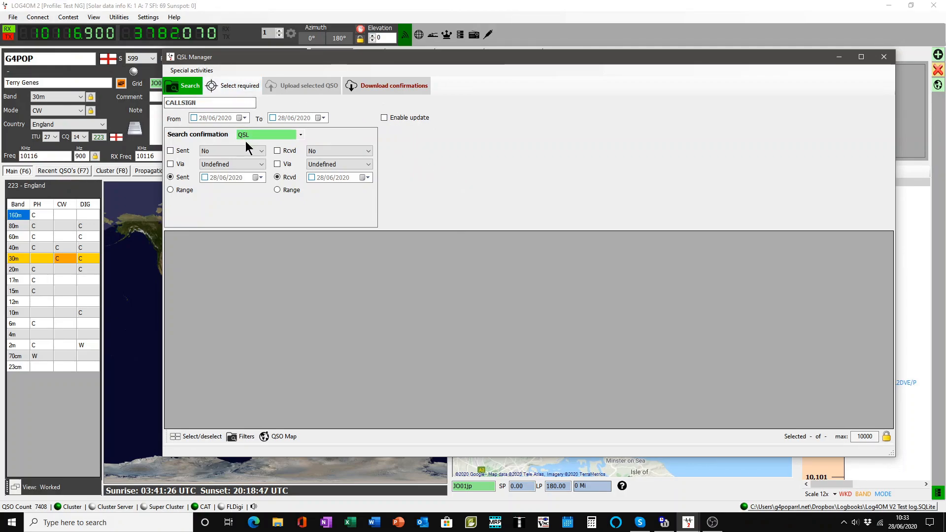
{"action": "mouse_move", "coordinate": [264, 144]}
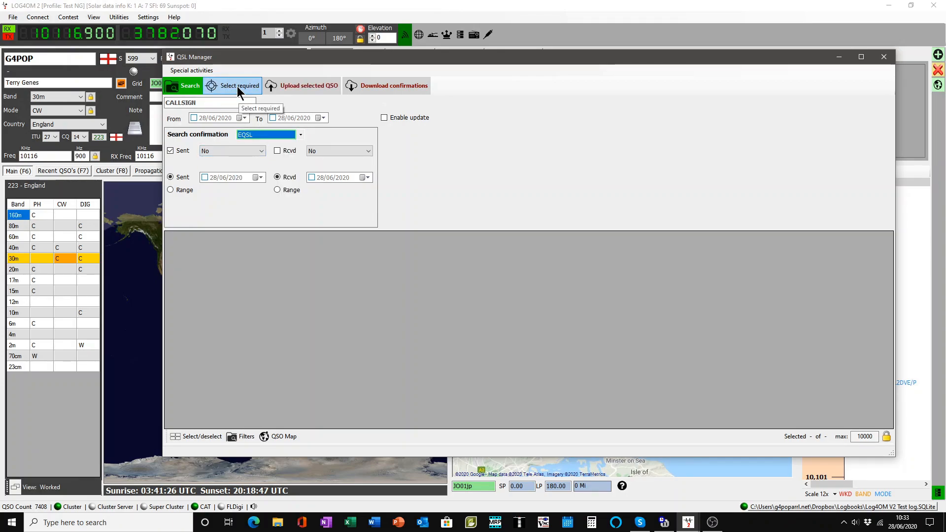
Select all 56 unsent eQSL QSOs, scrolling down to the recent June contacts
{"action": "left_click", "coordinate": [237, 86]}
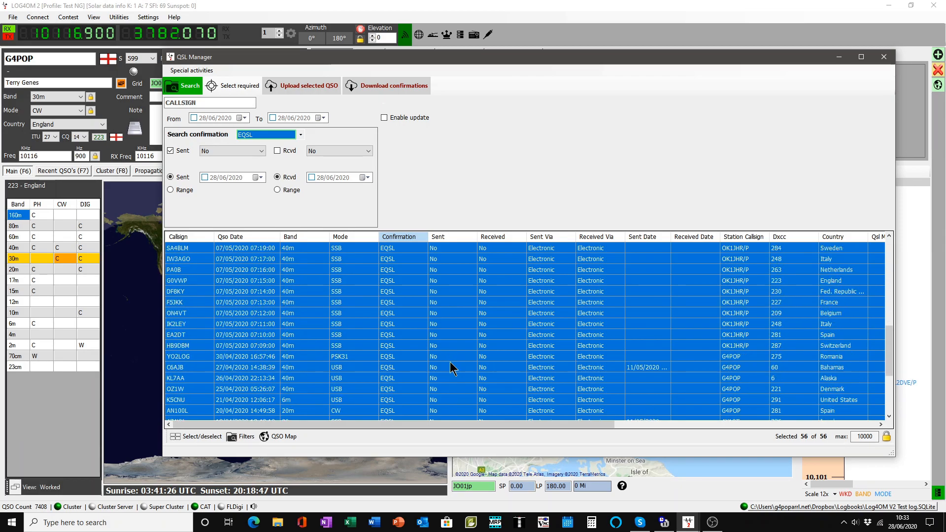
{"action": "scroll", "scroll_direction": "down", "scroll_amount": 3}
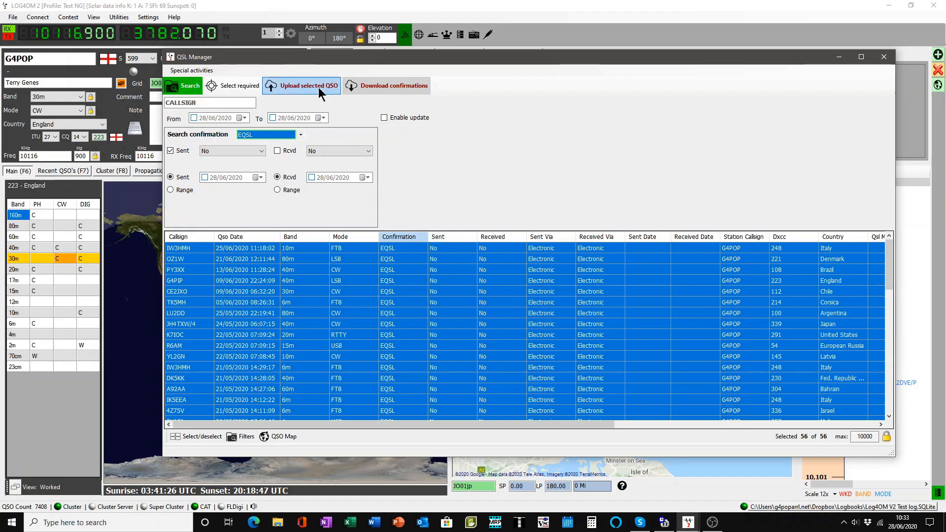
{"action": "mouse_move", "coordinate": [320, 90]}
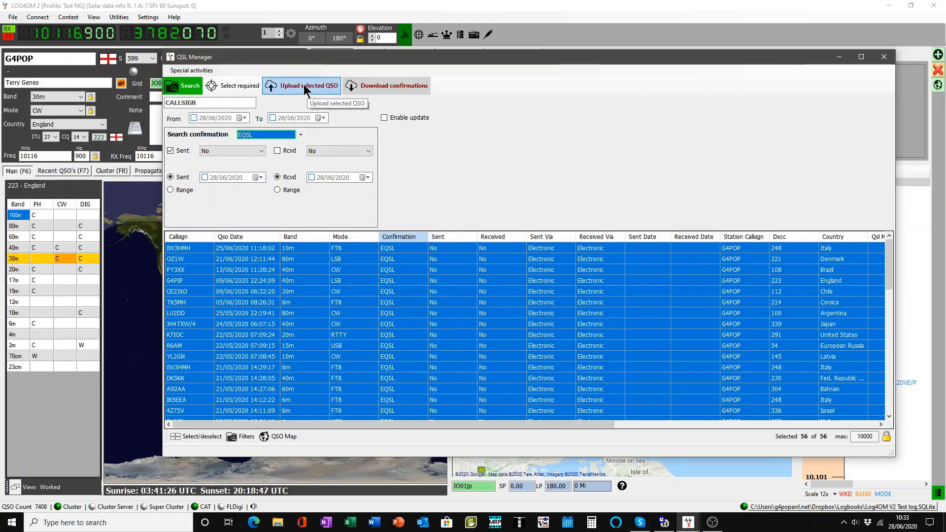
Upload the 56 selected QSOs to eQSL and dismiss the upload results window
{"action": "left_click", "coordinate": [305, 85]}
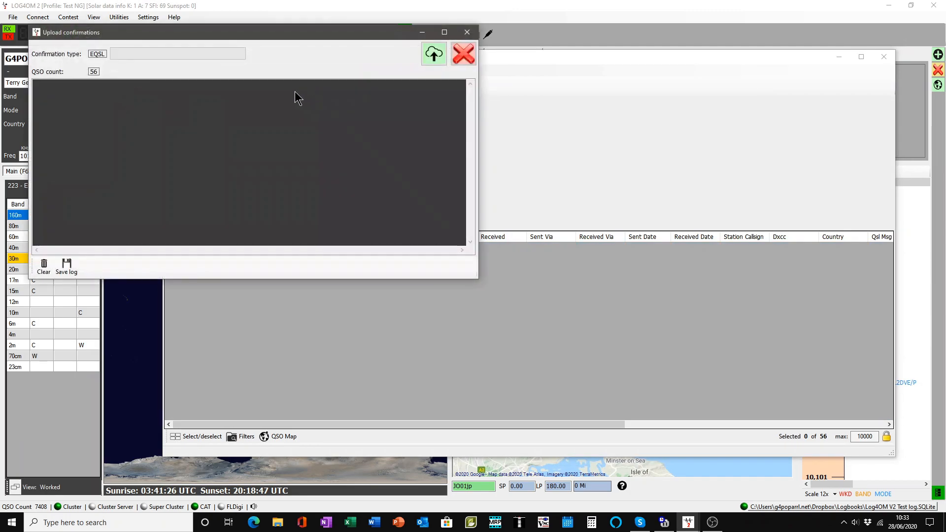
{"action": "mouse_move", "coordinate": [49, 84]}
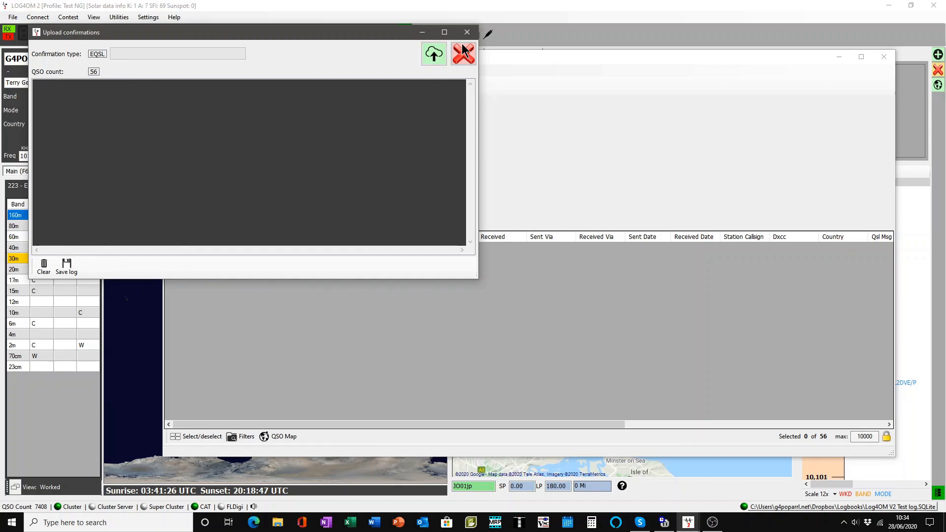
{"action": "left_click", "coordinate": [462, 54]}
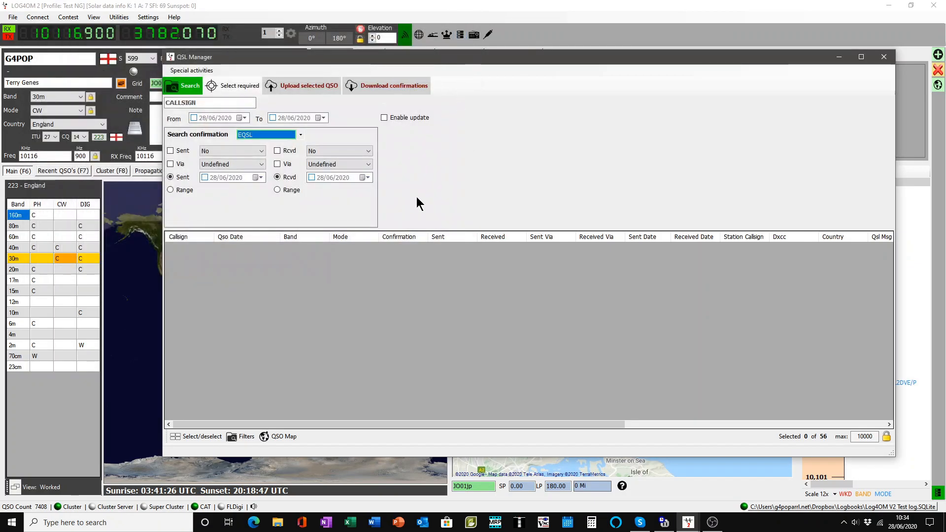
{"action": "mouse_move", "coordinate": [319, 134]}
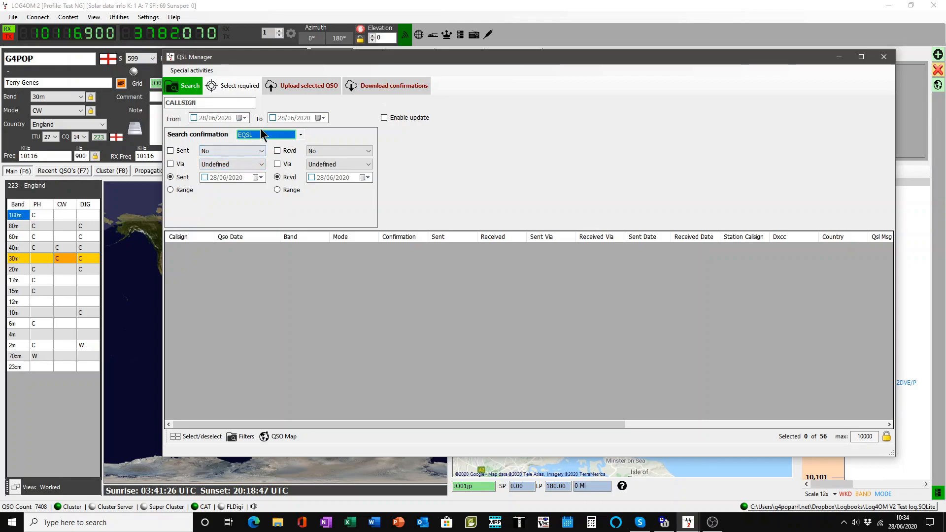
{"action": "mouse_move", "coordinate": [395, 86]}
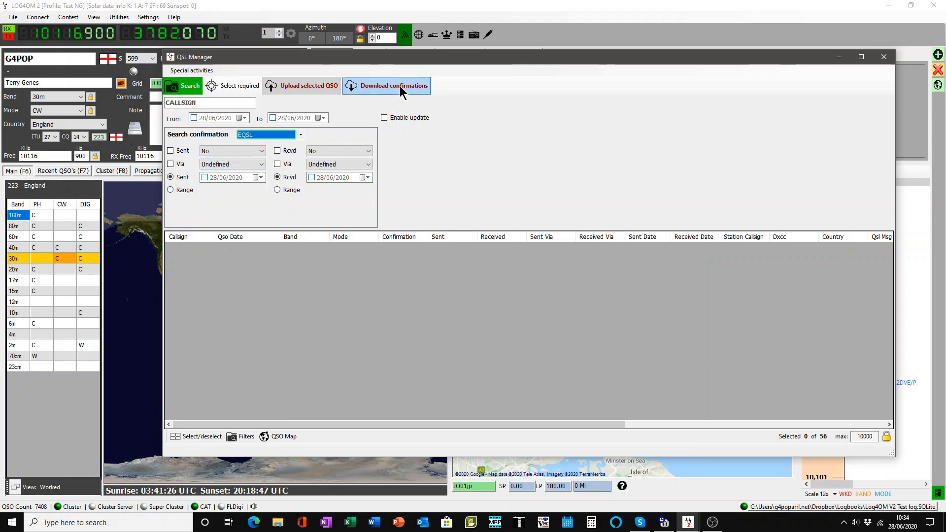
Download eQSL confirmations since the last download, then dismiss the download window
{"action": "left_click", "coordinate": [393, 85]}
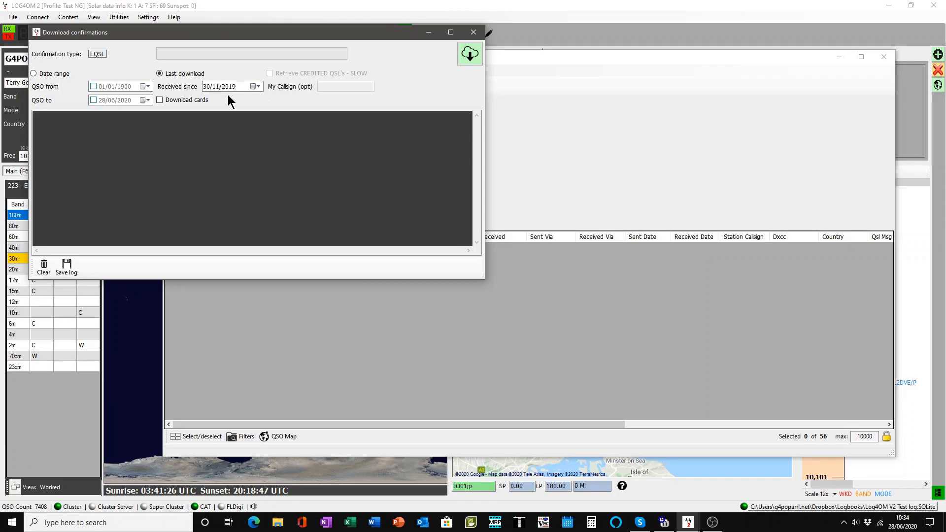
{"action": "left_click", "coordinate": [159, 73]}
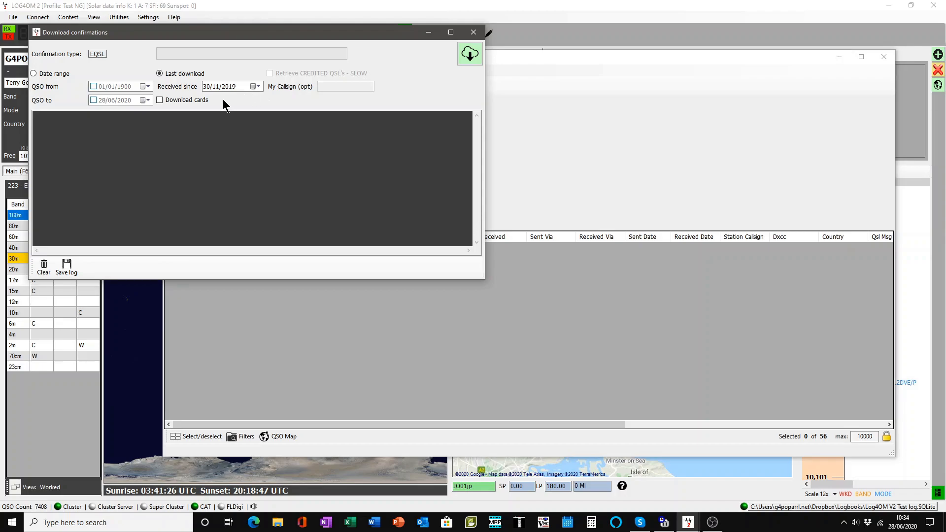
{"action": "mouse_move", "coordinate": [169, 99]}
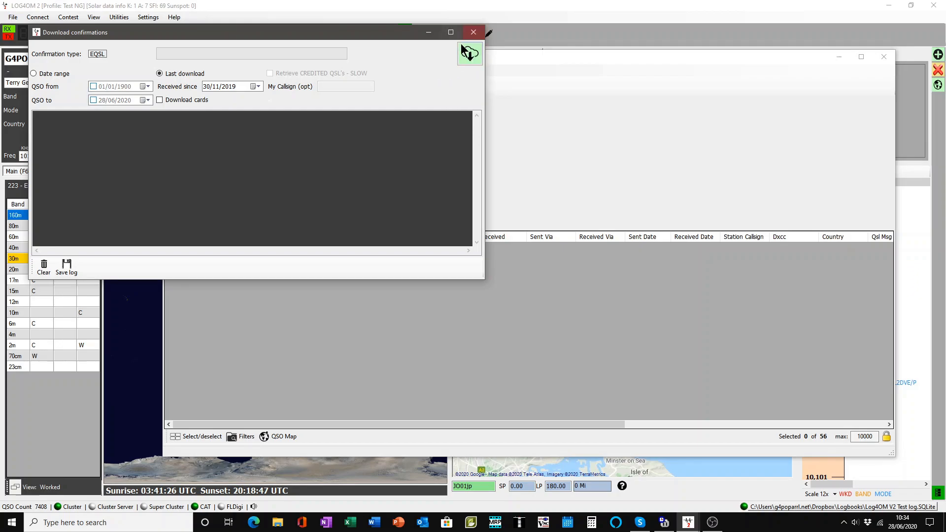
{"action": "left_click", "coordinate": [473, 32]}
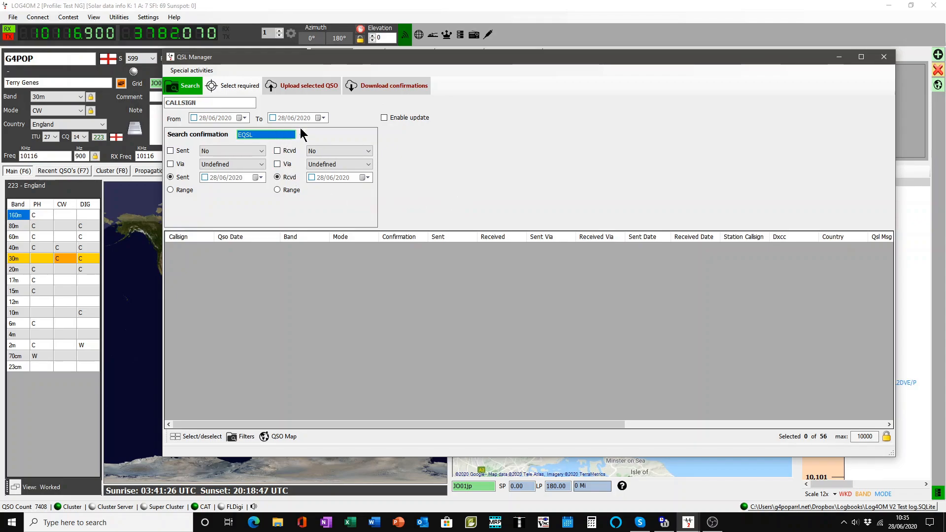
Switch the search to LOTW, select the 12 unsent QSOs, and start their upload
{"action": "left_click", "coordinate": [301, 134]}
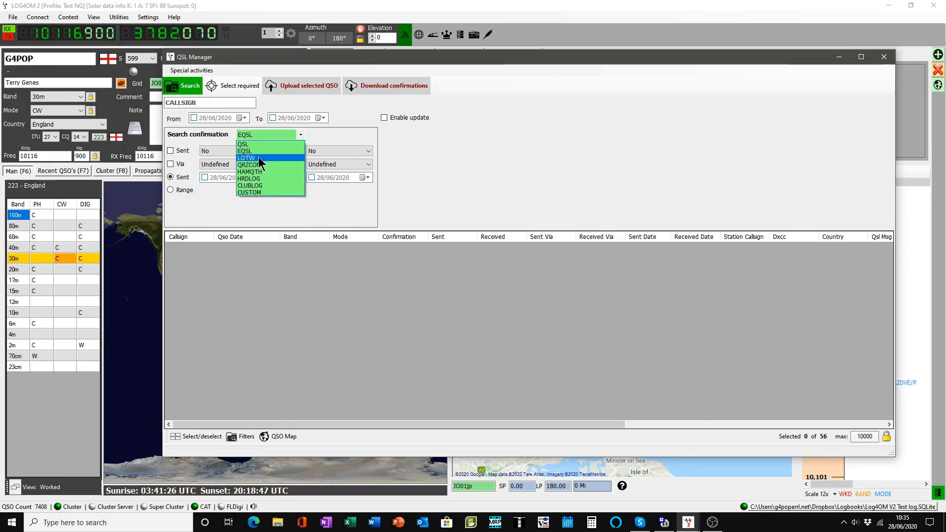
{"action": "left_click", "coordinate": [246, 158]}
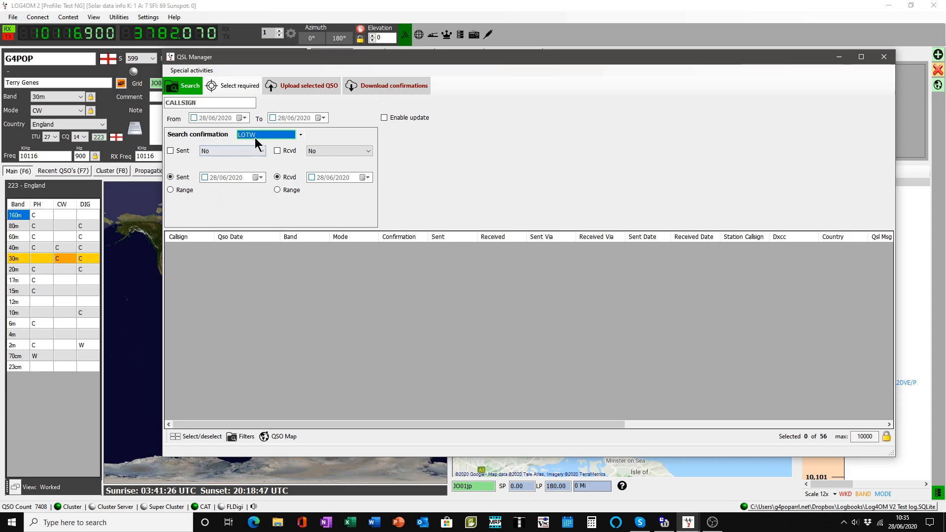
{"action": "mouse_move", "coordinate": [236, 85]}
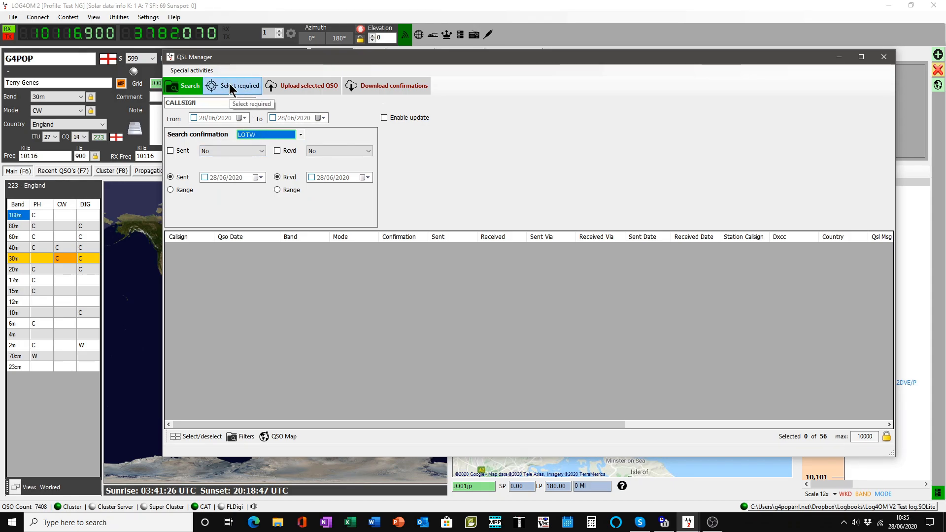
{"action": "left_click", "coordinate": [170, 150]}
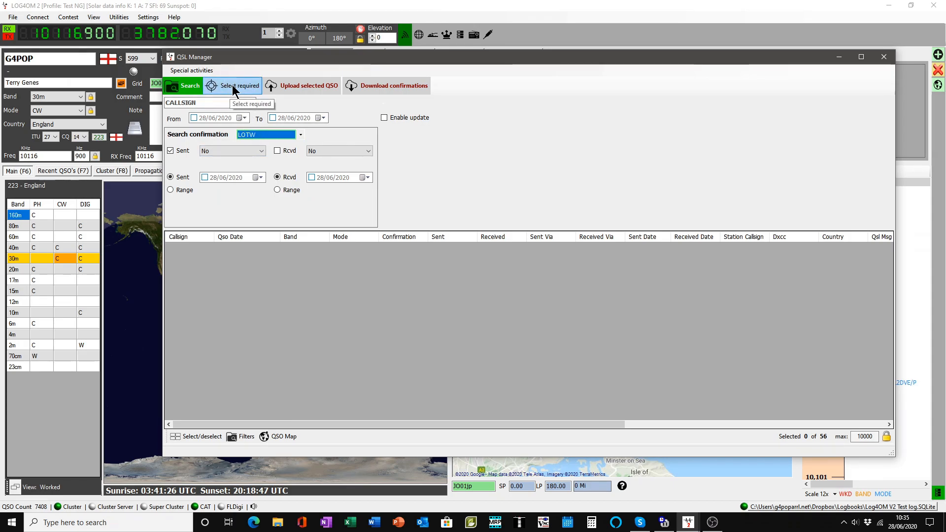
{"action": "left_click", "coordinate": [238, 85]}
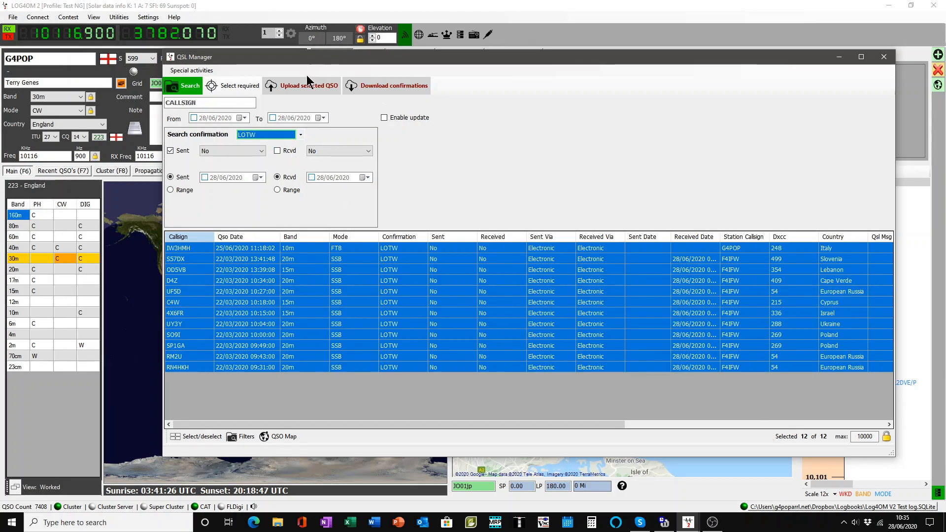
{"action": "left_click", "coordinate": [307, 85]}
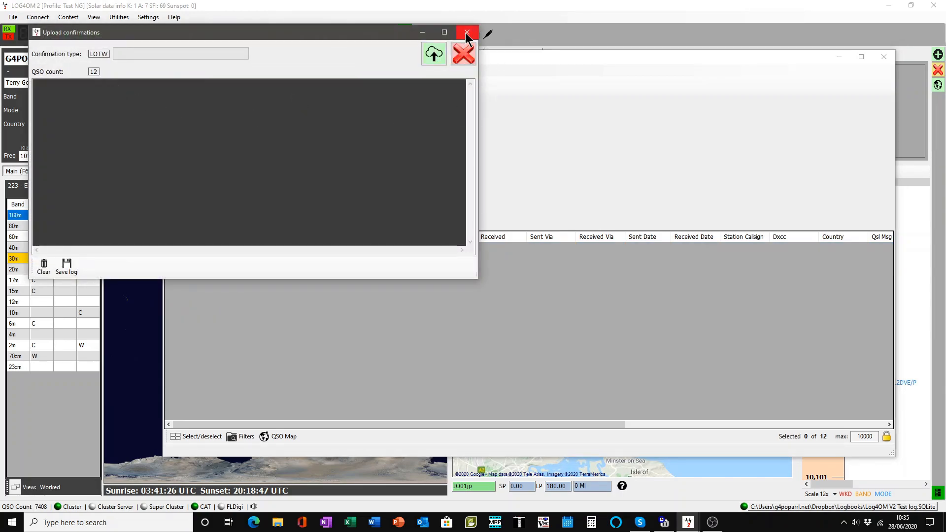
Dismiss the LoTW upload results, leaving QSL Manager with LoTW criteria and an empty list
{"action": "left_click", "coordinate": [465, 32]}
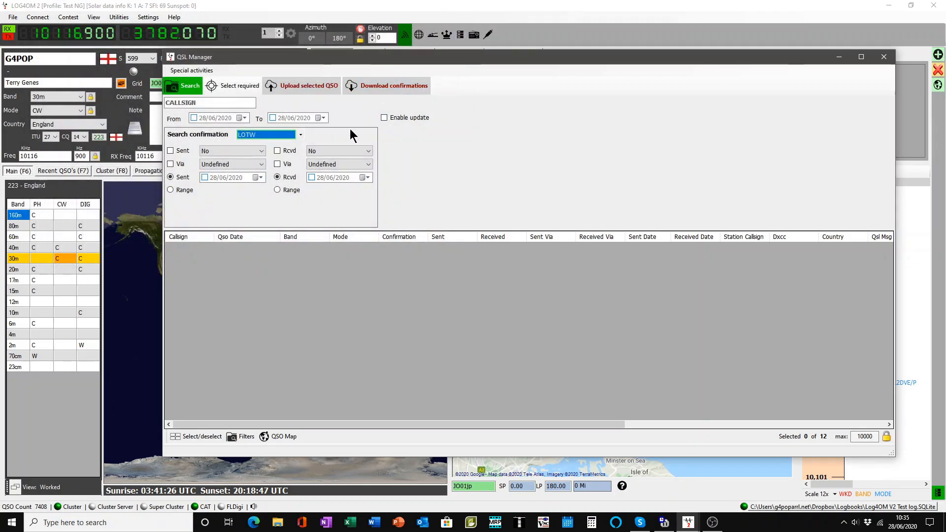
{"action": "mouse_move", "coordinate": [300, 148]}
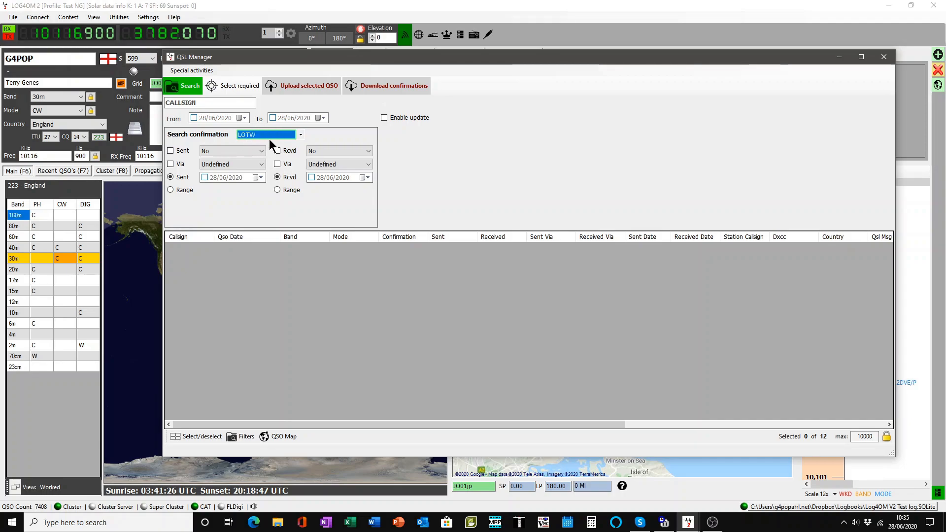
{"action": "mouse_move", "coordinate": [387, 86]}
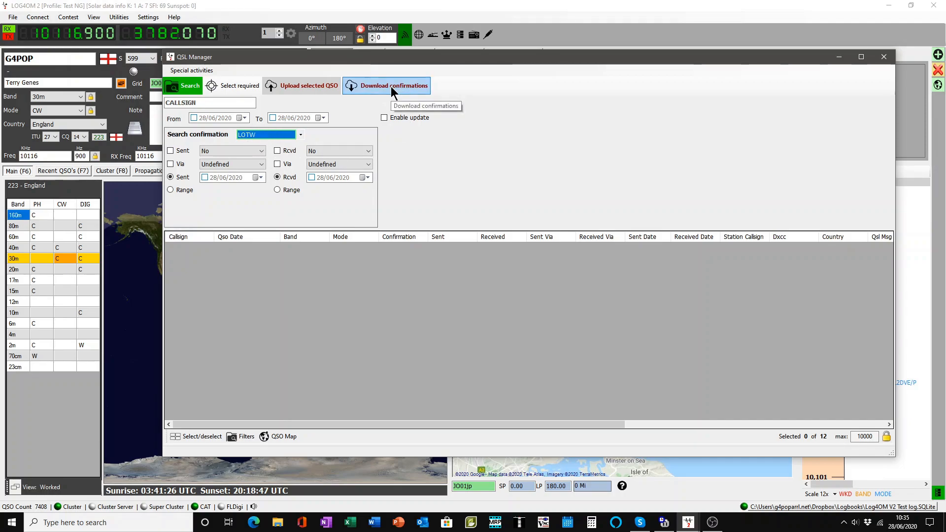
Download LoTW confirmations since the last download, then close the download window
{"action": "left_click", "coordinate": [394, 86]}
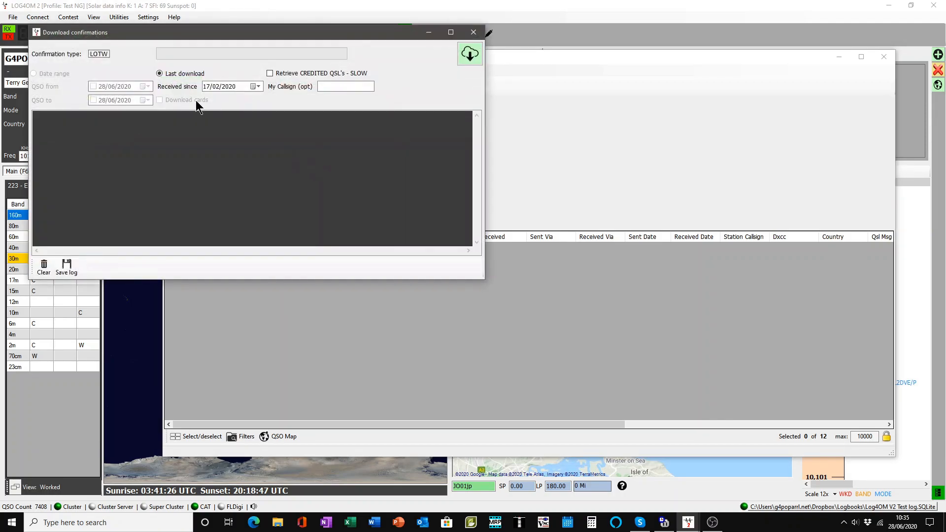
{"action": "left_click", "coordinate": [159, 73]}
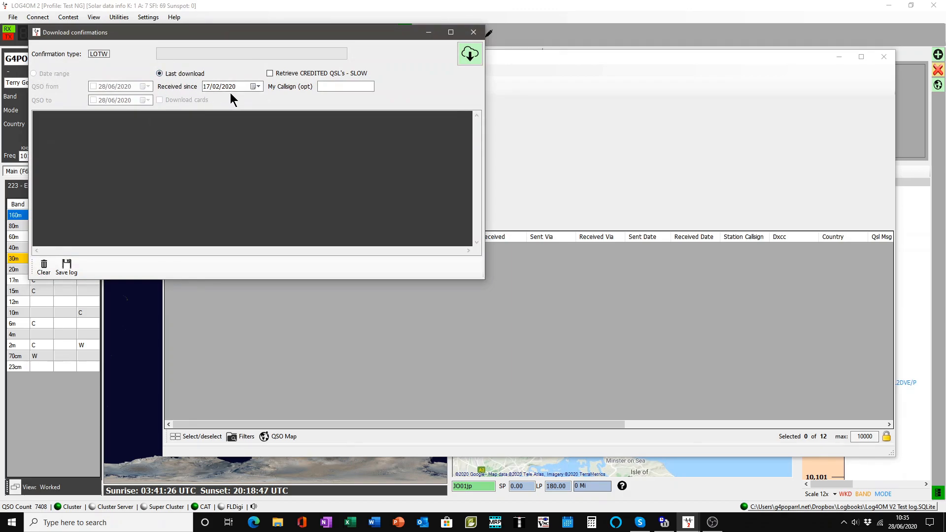
{"action": "mouse_move", "coordinate": [272, 99]}
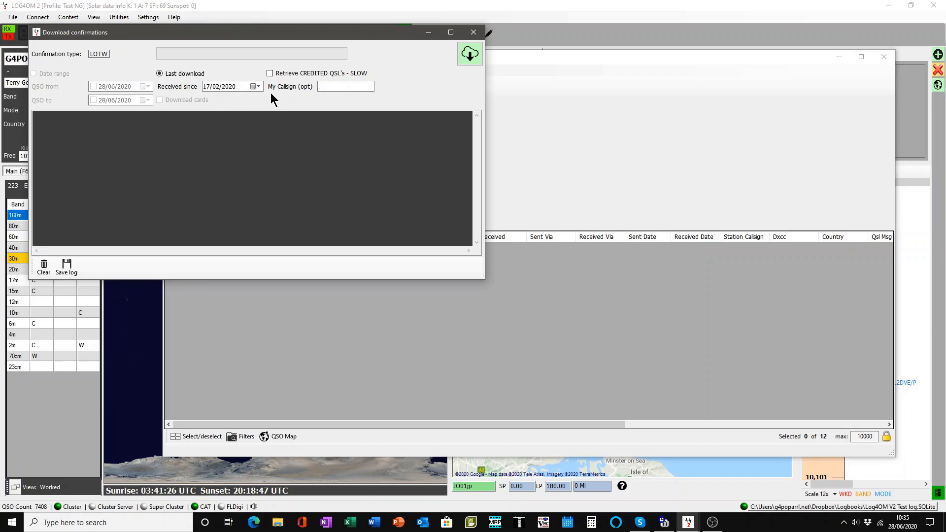
{"action": "mouse_move", "coordinate": [310, 105]}
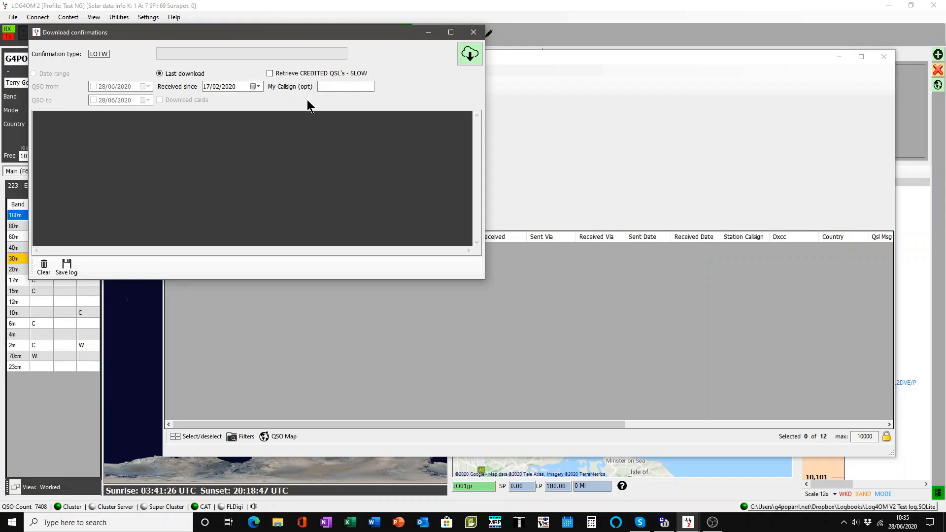
{"action": "mouse_move", "coordinate": [303, 99]}
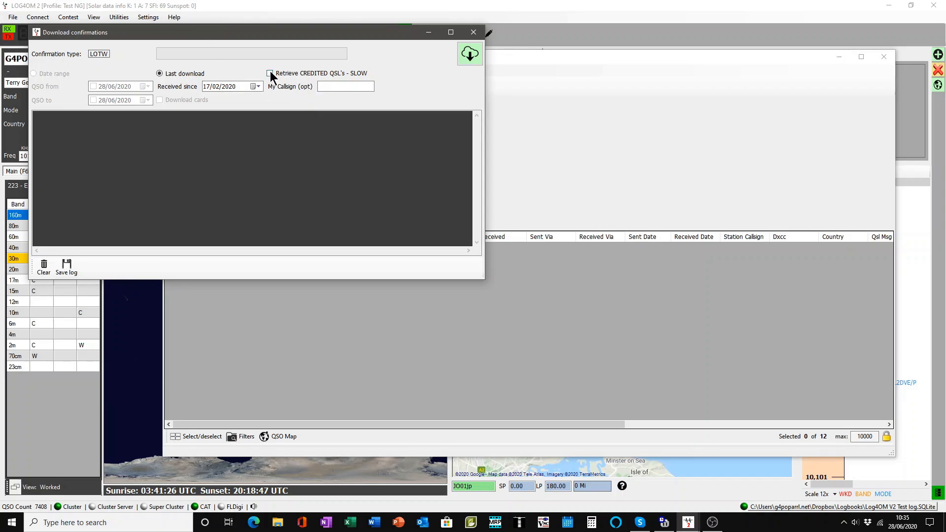
{"action": "left_click", "coordinate": [269, 73]}
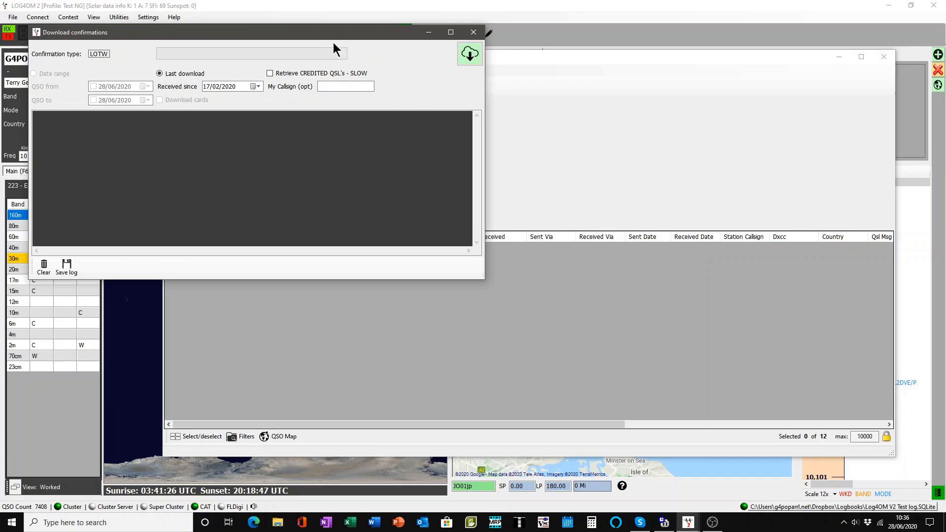
{"action": "mouse_move", "coordinate": [411, 103]}
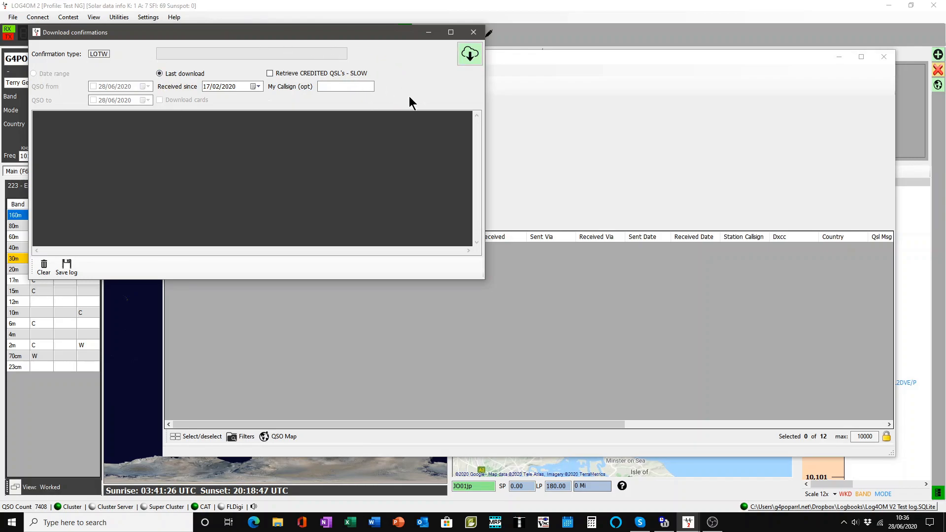
{"action": "mouse_move", "coordinate": [374, 85]}
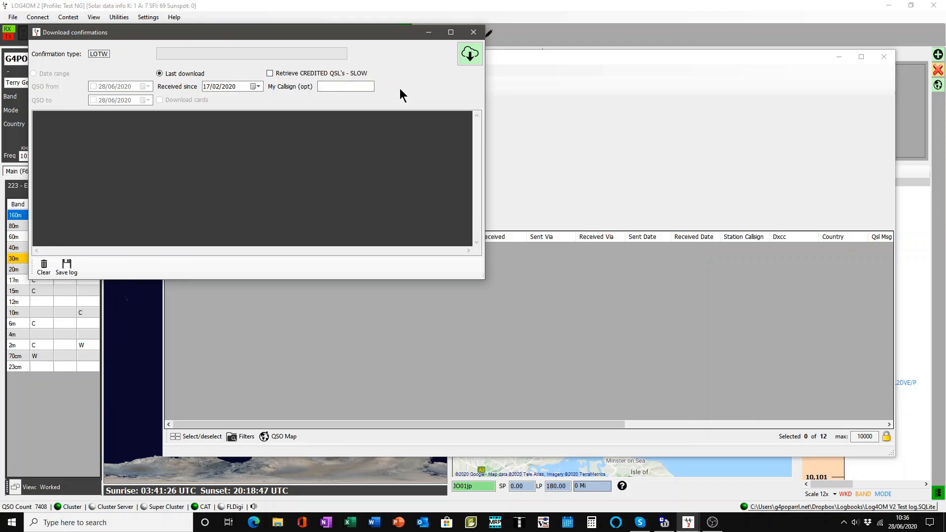
{"action": "mouse_move", "coordinate": [425, 95]}
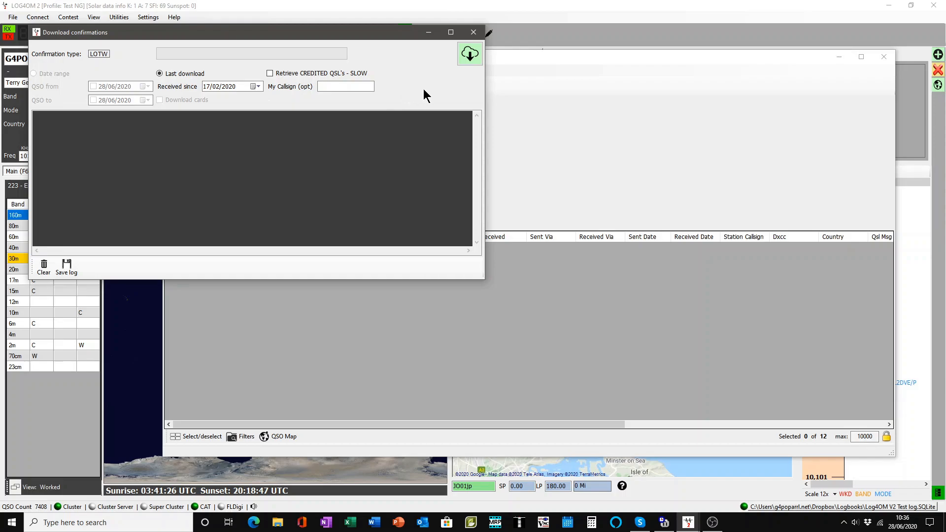
{"action": "mouse_move", "coordinate": [462, 77]}
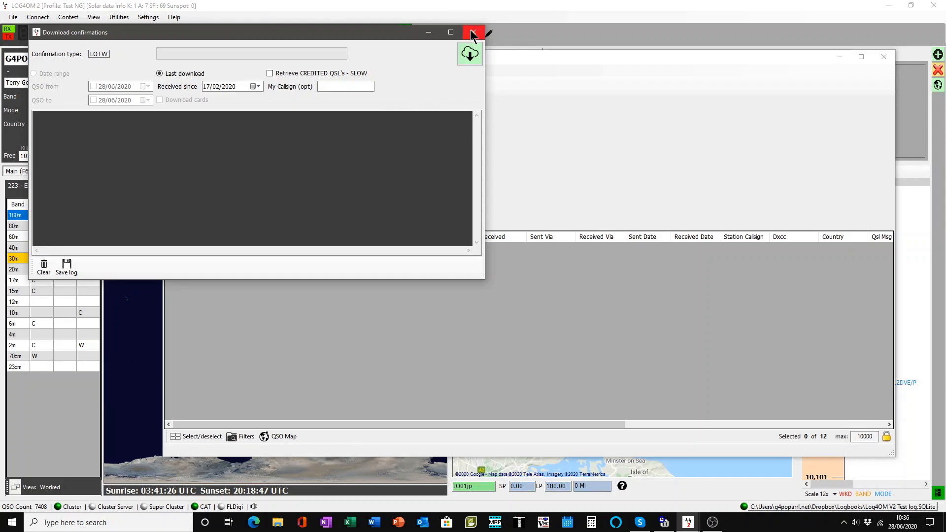
{"action": "left_click", "coordinate": [474, 32]}
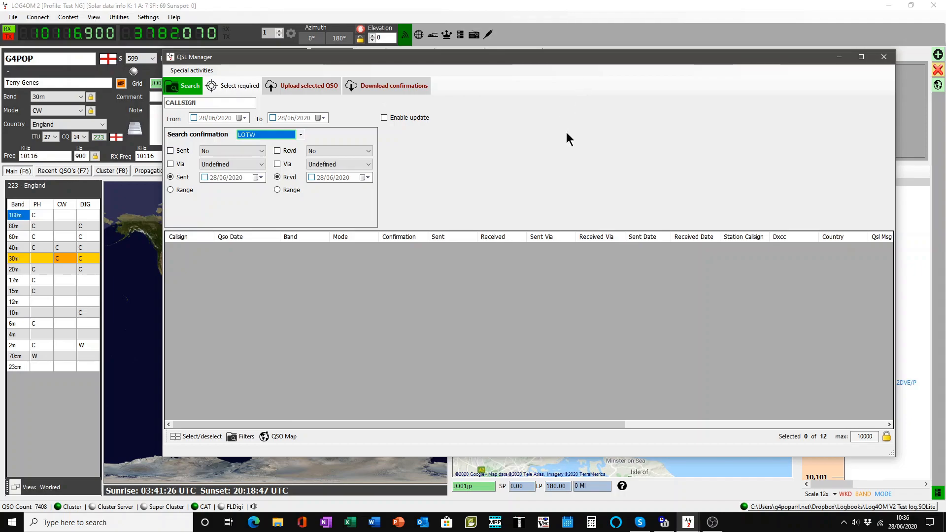
{"action": "mouse_move", "coordinate": [619, 176]}
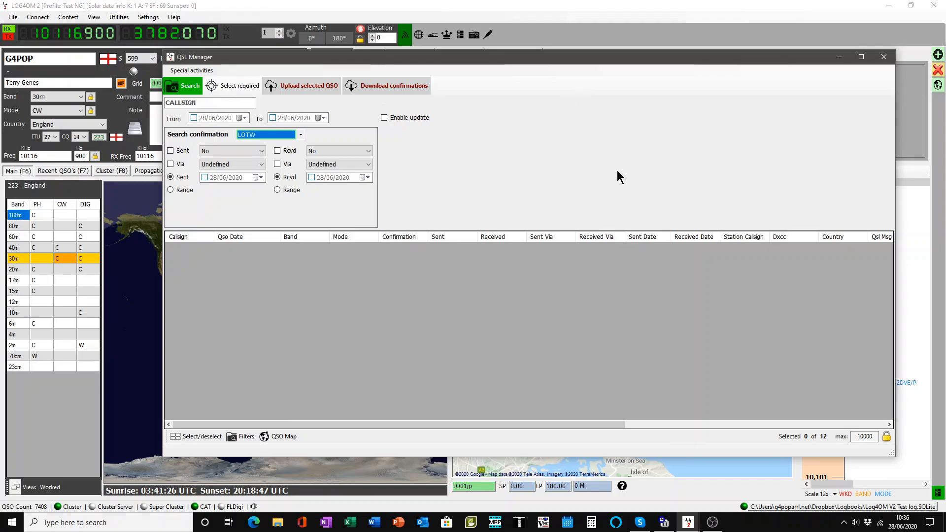
{"action": "mouse_move", "coordinate": [645, 195]}
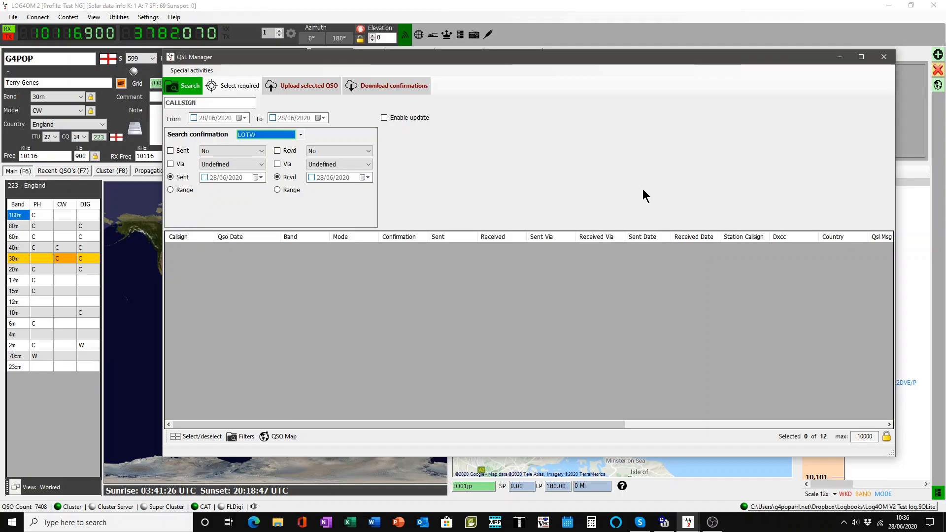
{"action": "mouse_move", "coordinate": [677, 199]}
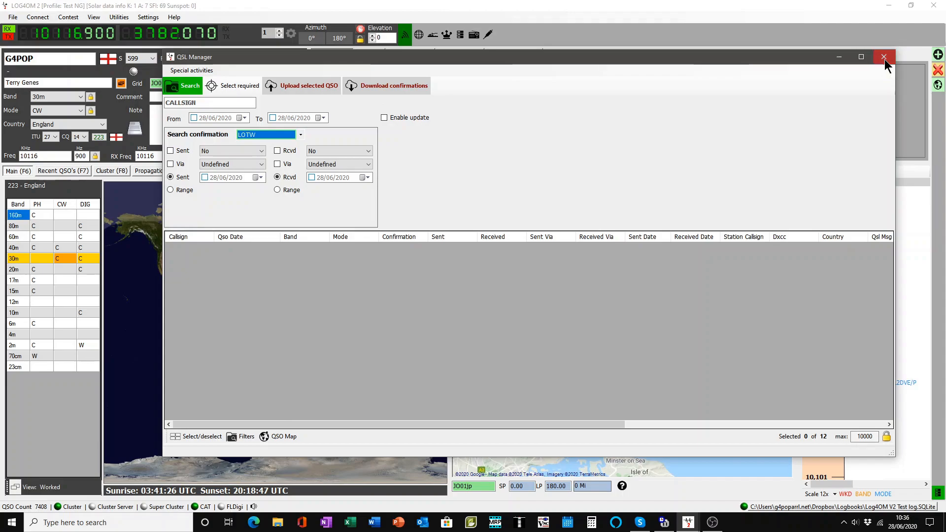
Close the QSL Manager window to return to the main log
{"action": "left_click", "coordinate": [885, 57]}
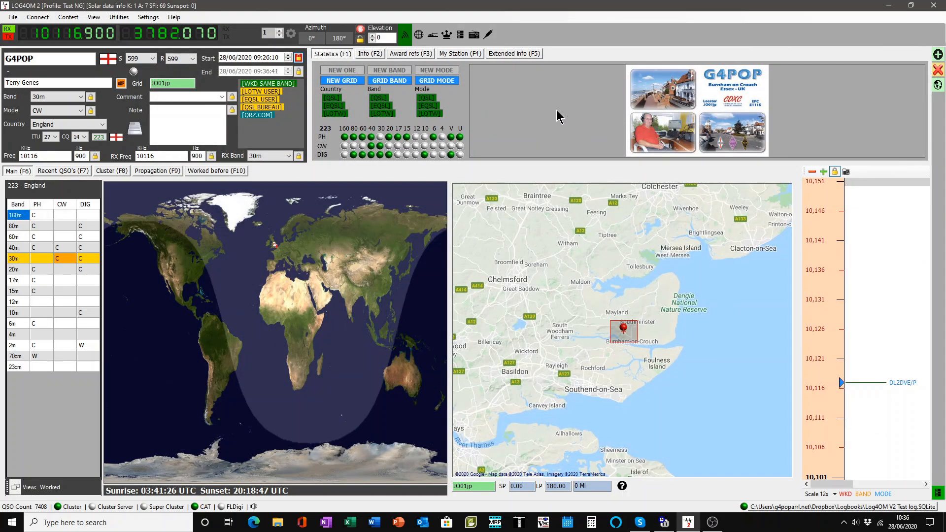